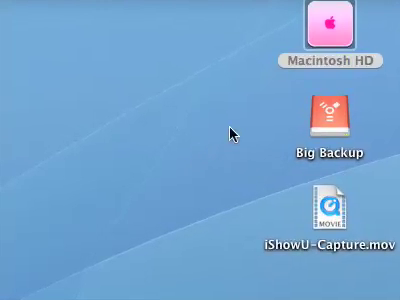
pyautogui.moveTo(44, 152)
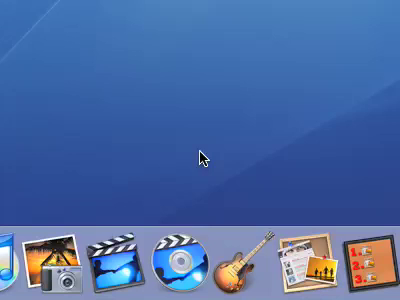
pyautogui.moveTo(270, 184)
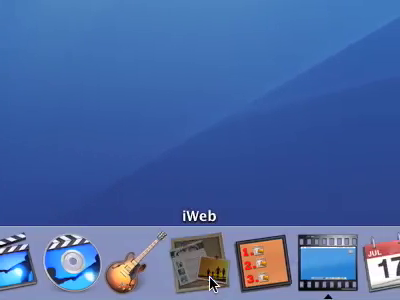
# - Launch iWeb from the Dock and browse the theme list in the template chooser
pyautogui.click(192, 264)
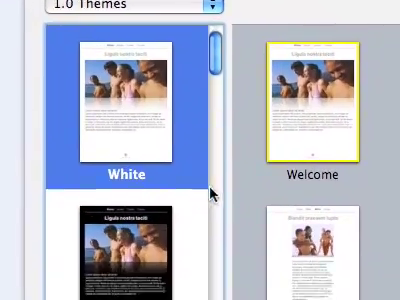
pyautogui.scroll(-3)
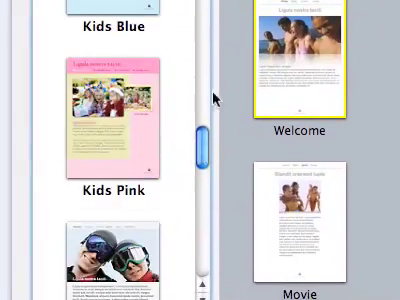
pyautogui.scroll(3)
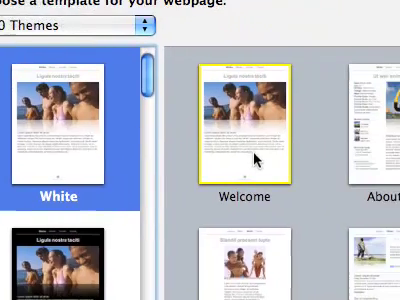
# - Create the site from the White Welcome template and rename its page 'First page'
pyautogui.doubleClick(252, 128)
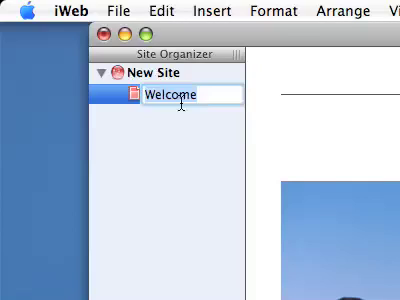
pyautogui.write('First')
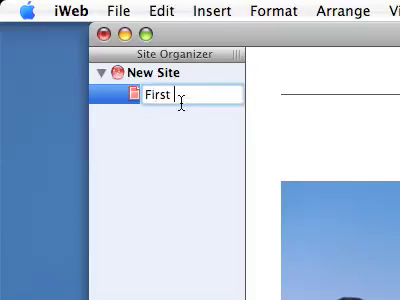
pyautogui.write('page')
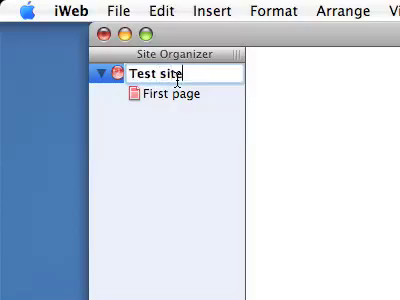
pyautogui.moveTo(328, 184)
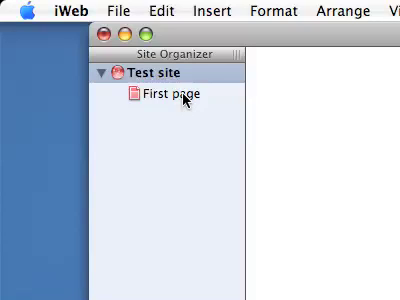
# - Open First page for editing and show its Inspector settings
pyautogui.click(176, 96)
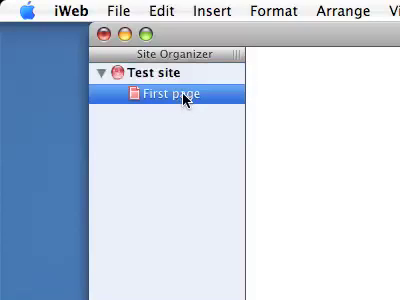
pyautogui.doubleClick(164, 92)
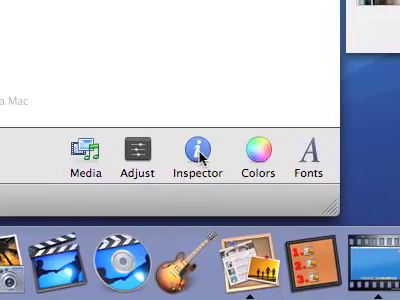
pyautogui.click(76, 152)
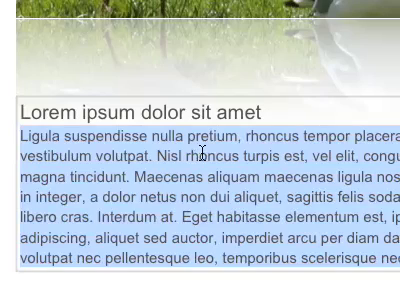
pyautogui.scroll(-3)
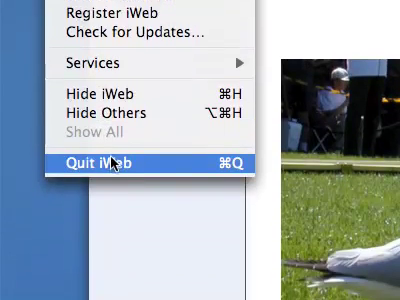
# - Quit iWeb, closing the Test site and returning to the desktop
pyautogui.click(96, 156)
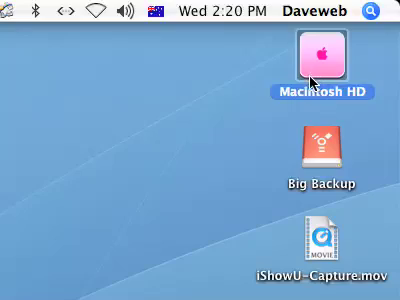
# - Open Macintosh HD, look through Users and go to the home folder
pyautogui.doubleClick(318, 54)
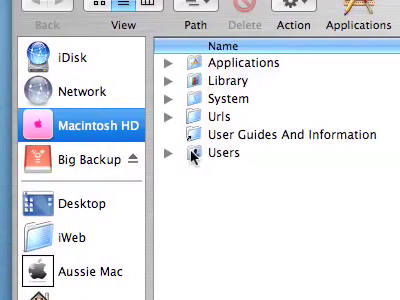
pyautogui.click(228, 152)
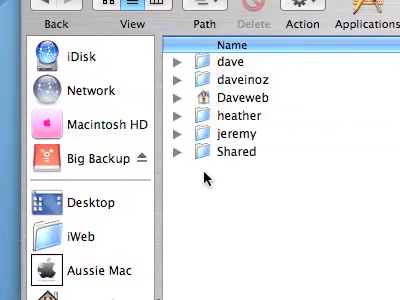
pyautogui.scroll(-3)
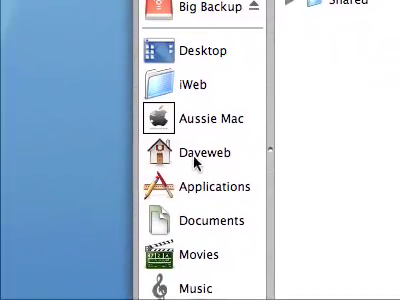
pyautogui.click(196, 154)
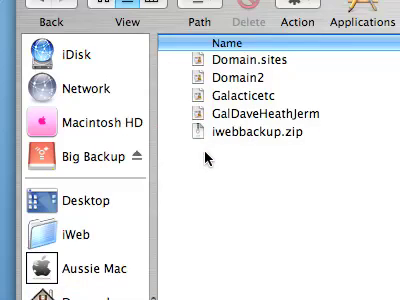
pyautogui.moveTo(202, 74)
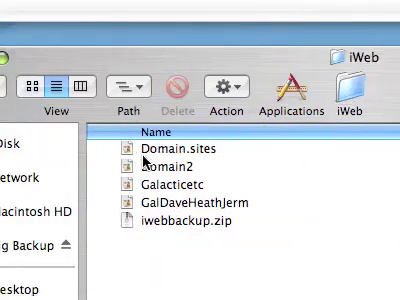
# - Select Domain.sites in the iWeb folder as the file to copy
pyautogui.click(184, 150)
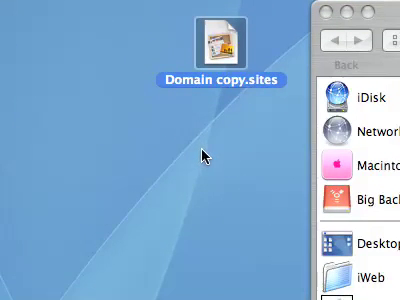
pyautogui.moveTo(212, 68)
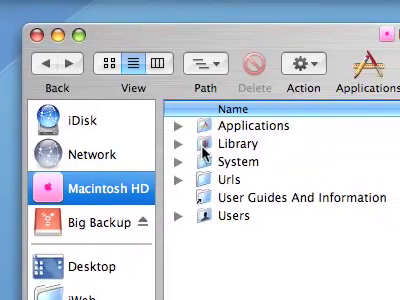
# - Scroll through the Library's application folders, then return to the previous folder
pyautogui.scroll(-3)
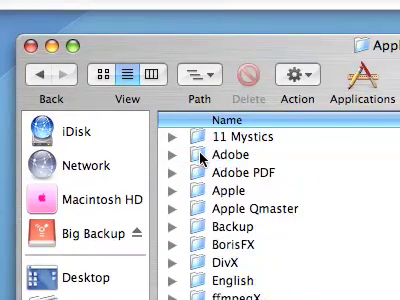
pyautogui.scroll(-3)
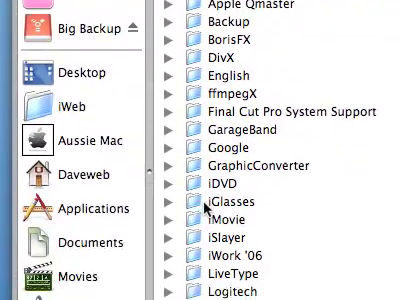
pyautogui.scroll(-3)
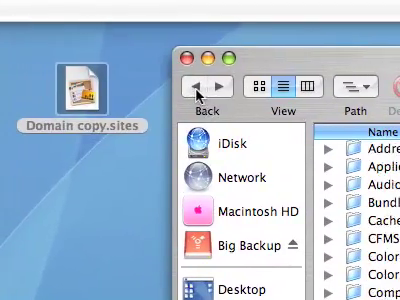
pyautogui.click(236, 216)
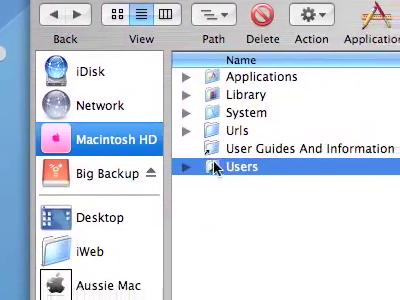
# - Open Users and then the home folder listing Desktop, Documents, Library and Sites
pyautogui.doubleClick(246, 170)
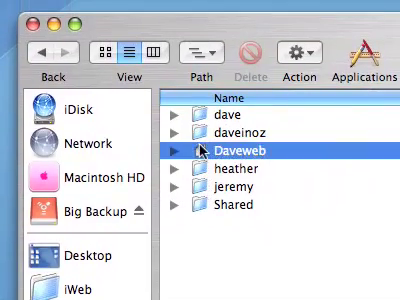
pyautogui.doubleClick(240, 156)
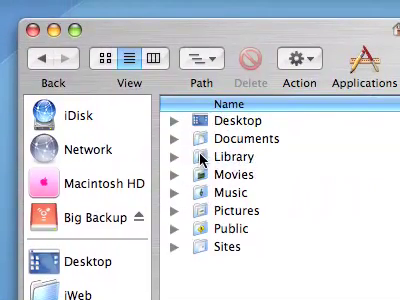